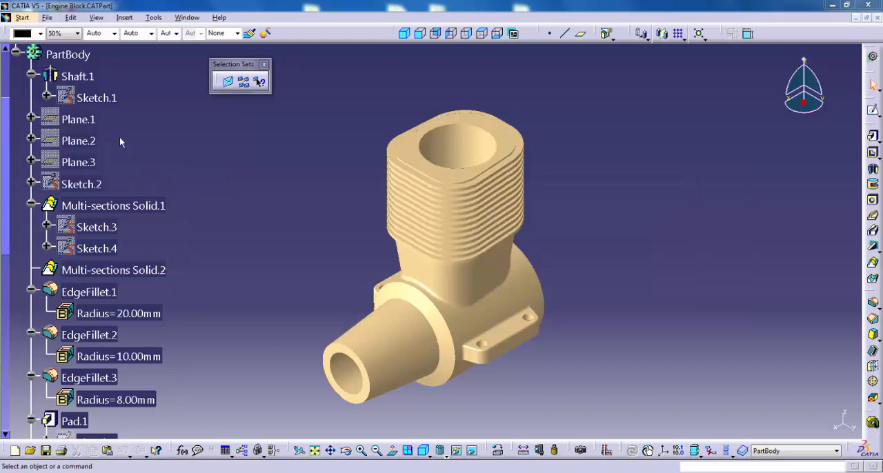
- Navigate the Engine Block part's menus and tree before editing selection sets
{"action": "left_click", "coordinate": [96, 96]}
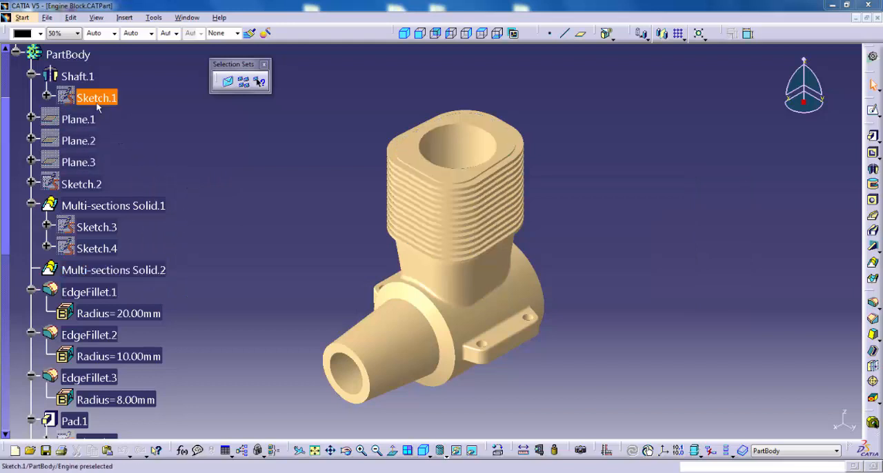
{"action": "left_click", "coordinate": [116, 157]}
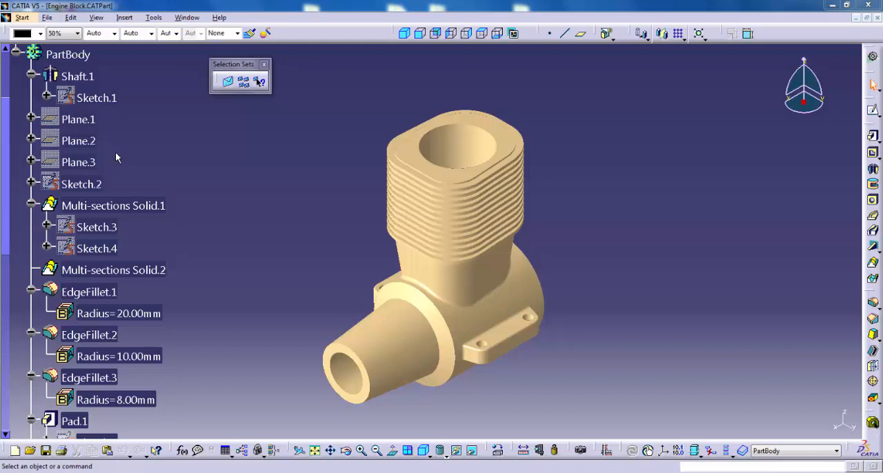
{"action": "mouse_move", "coordinate": [119, 153]}
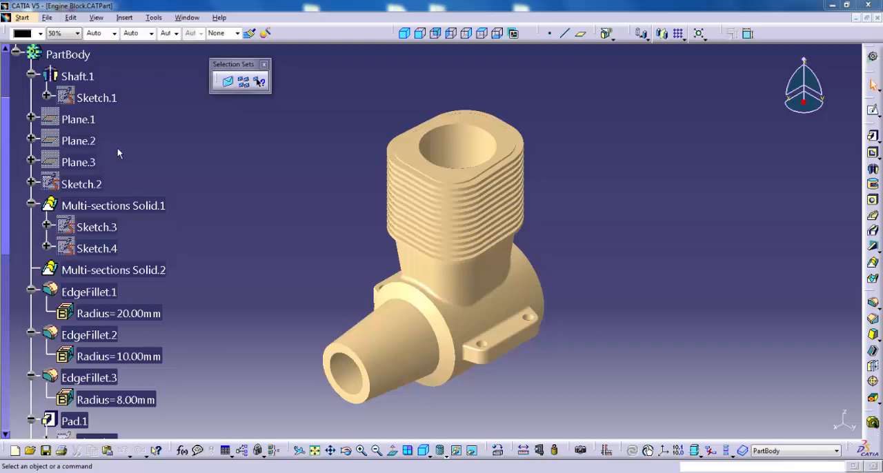
{"action": "mouse_move", "coordinate": [123, 147]}
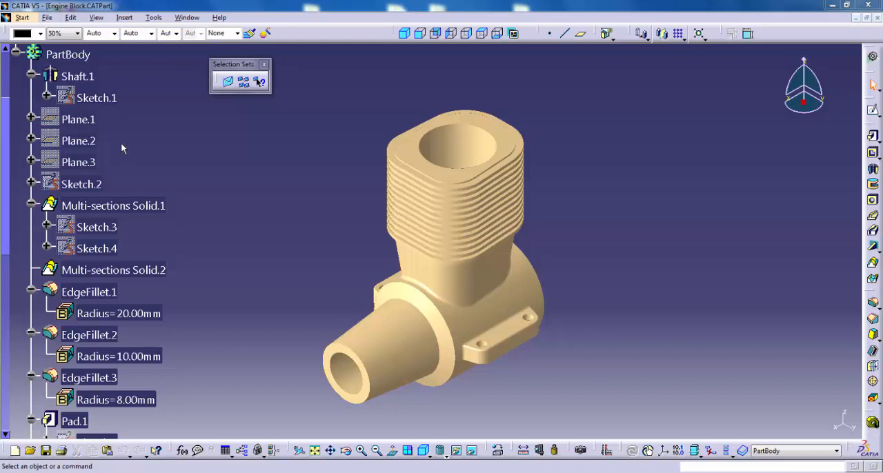
{"action": "mouse_move", "coordinate": [136, 158]}
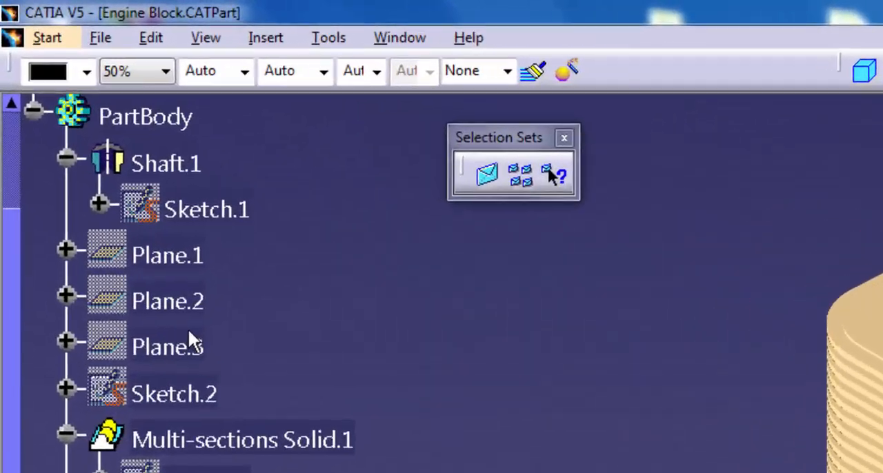
{"action": "left_click", "coordinate": [169, 301]}
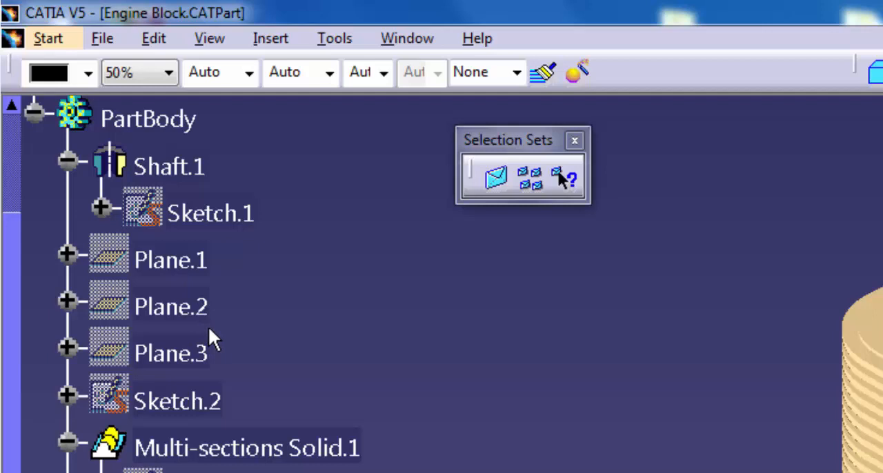
{"action": "mouse_move", "coordinate": [284, 289]}
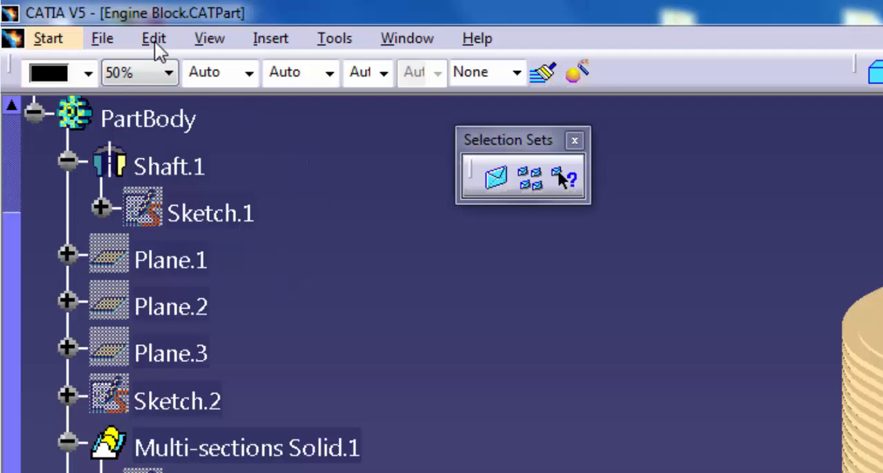
{"action": "left_click", "coordinate": [153, 39]}
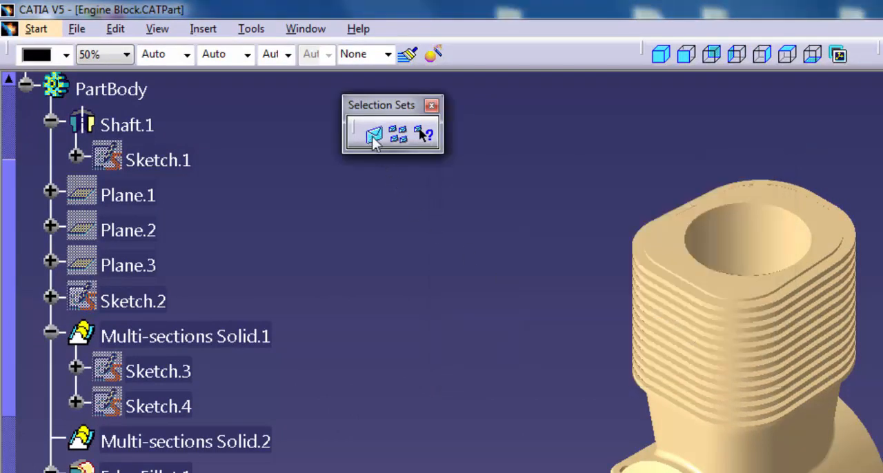
{"action": "mouse_move", "coordinate": [372, 134]}
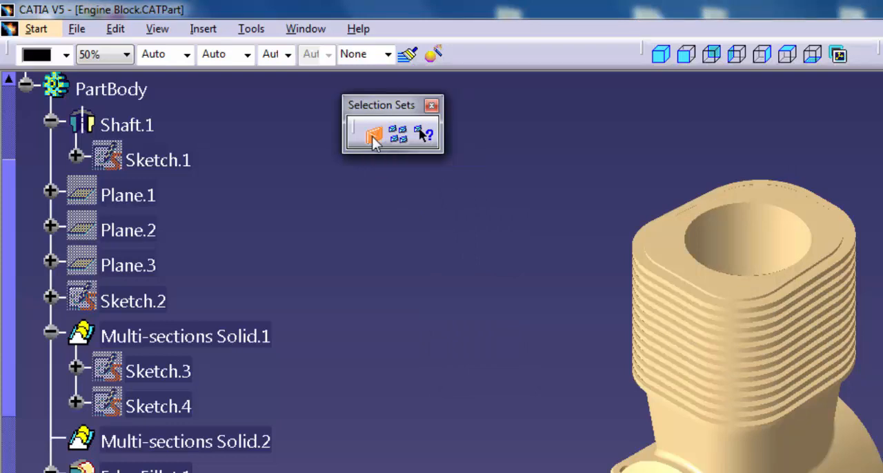
- Bring up the Selection Sets Edition dialog and check View > Toolbars for the Selection Sets toolbar
{"action": "left_click", "coordinate": [372, 134]}
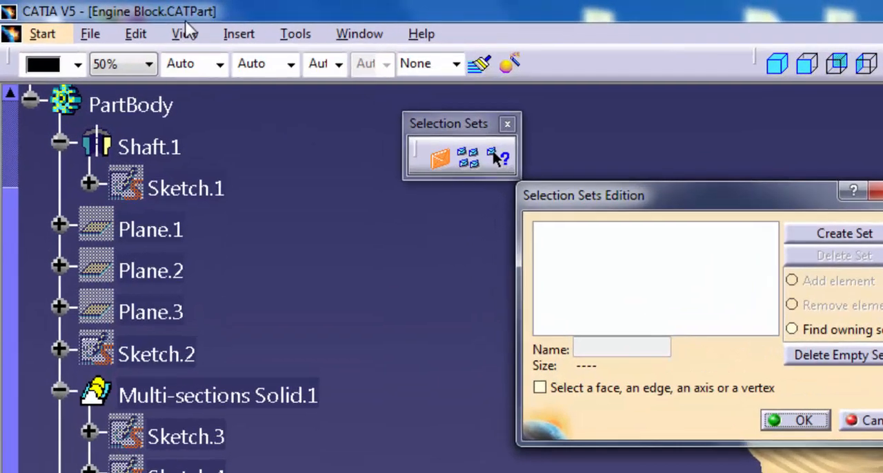
{"action": "left_click", "coordinate": [185, 33]}
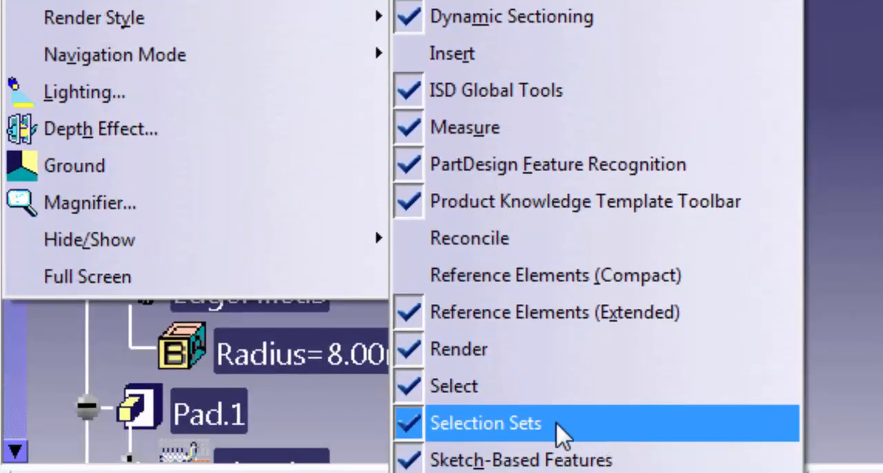
{"action": "left_click", "coordinate": [486, 423]}
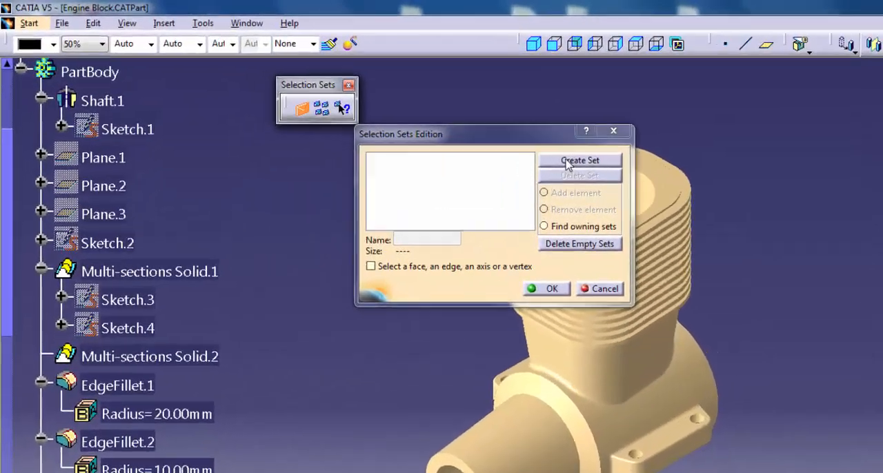
- Create Set1 and add Plane.1, Plane.2 and Plane.3 to it
{"action": "left_click", "coordinate": [579, 160]}
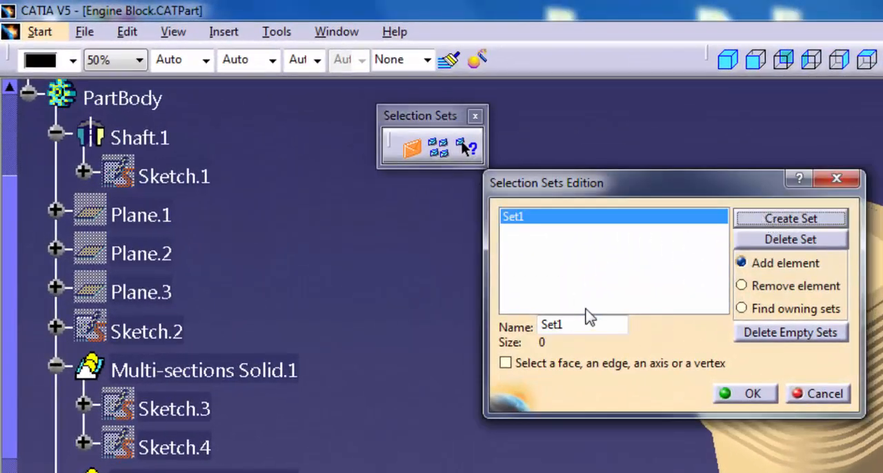
{"action": "mouse_move", "coordinate": [605, 301]}
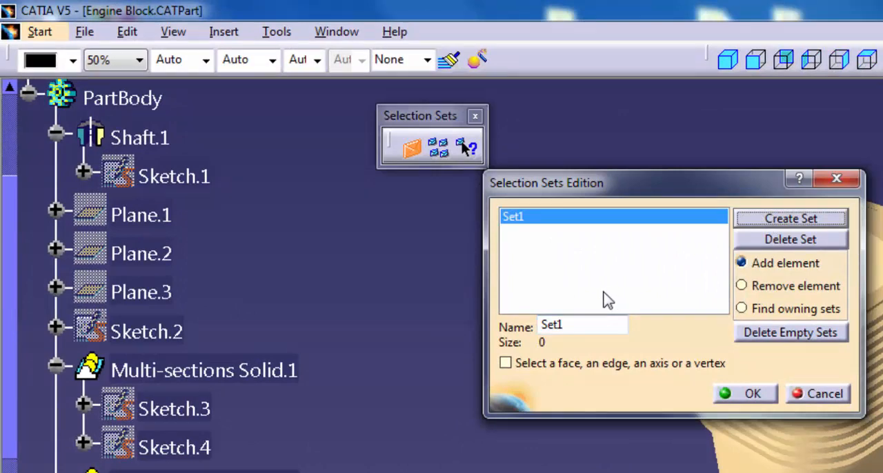
{"action": "mouse_move", "coordinate": [787, 273]}
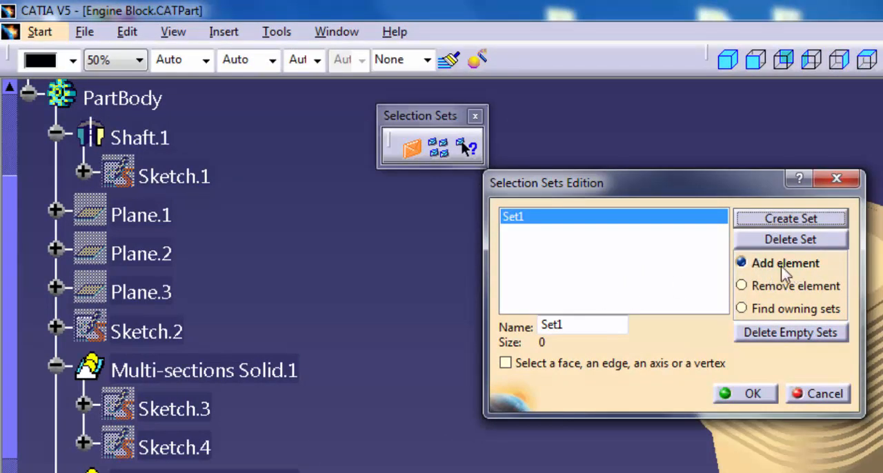
{"action": "mouse_move", "coordinate": [325, 251]}
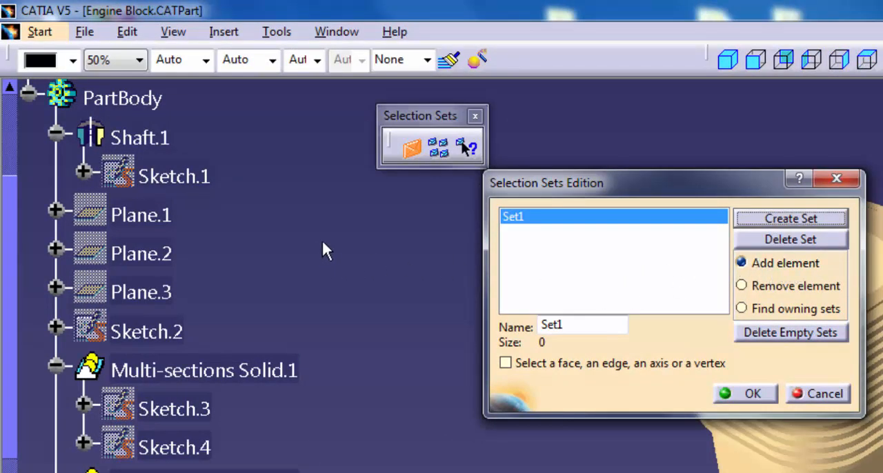
{"action": "mouse_move", "coordinate": [284, 235]}
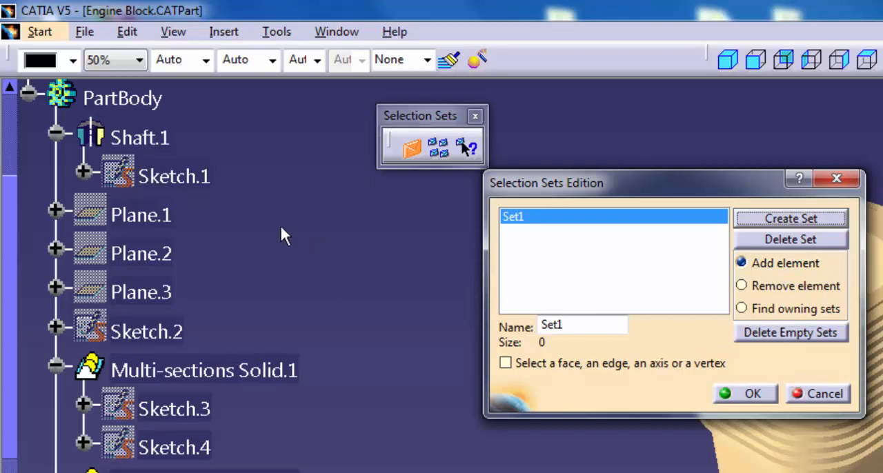
{"action": "left_click", "coordinate": [140, 215]}
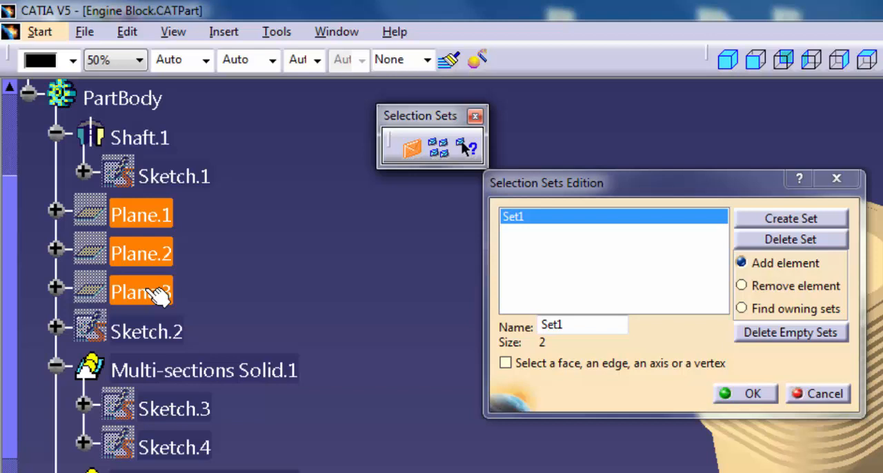
{"action": "left_click", "coordinate": [141, 292]}
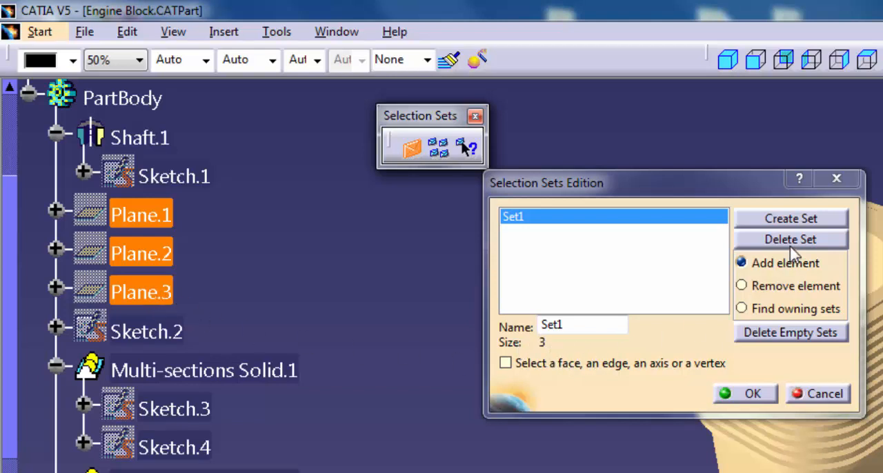
- Create Set2 and add Sketch.1, Sketch.2 and Sketch.3 to it
{"action": "left_click", "coordinate": [791, 218]}
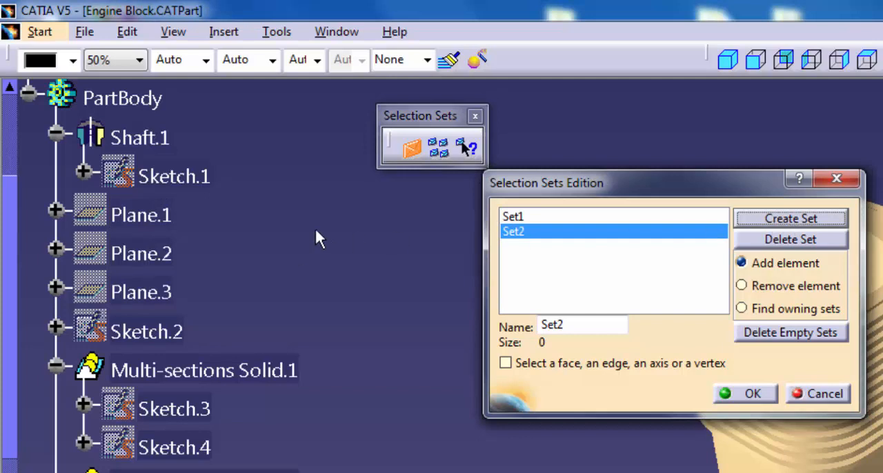
{"action": "left_click", "coordinate": [174, 177]}
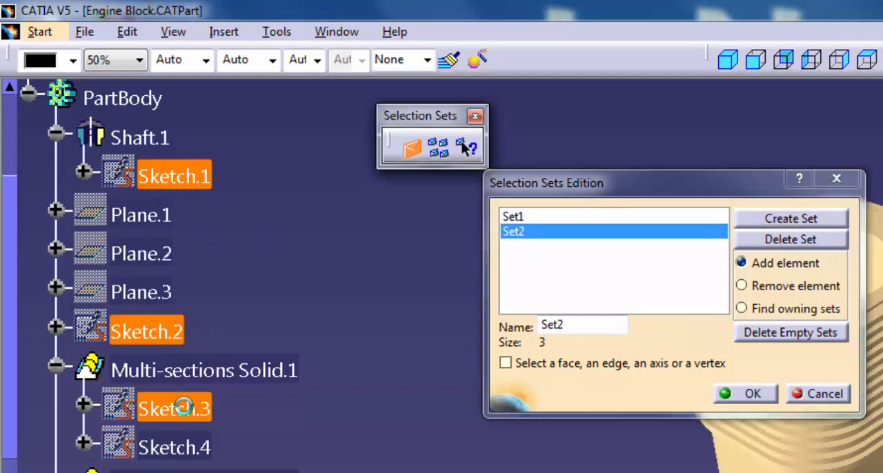
{"action": "left_click", "coordinate": [174, 447]}
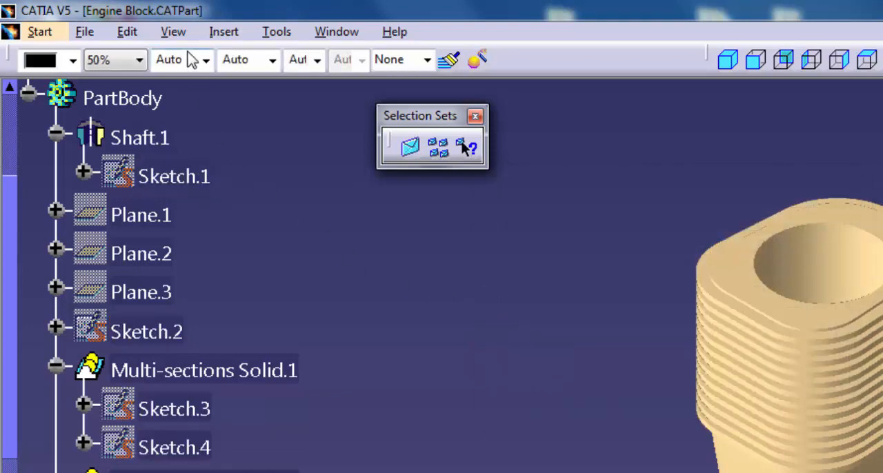
- Reopen the Selection Sets Selection dialog and choose Set1 to select its three planes
{"action": "left_click", "coordinate": [127, 31]}
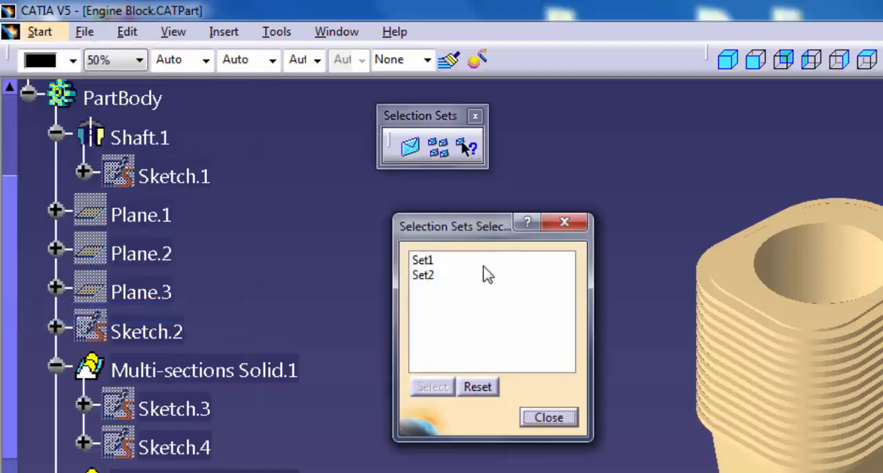
{"action": "mouse_move", "coordinate": [549, 418]}
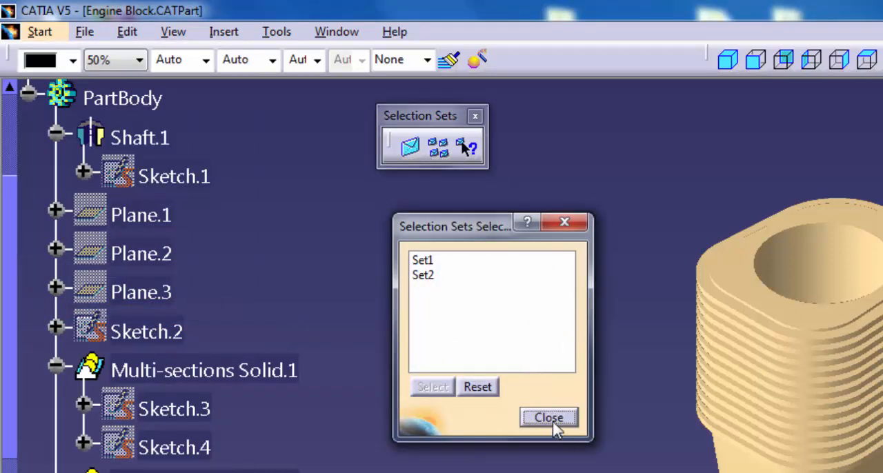
{"action": "left_click", "coordinate": [549, 416]}
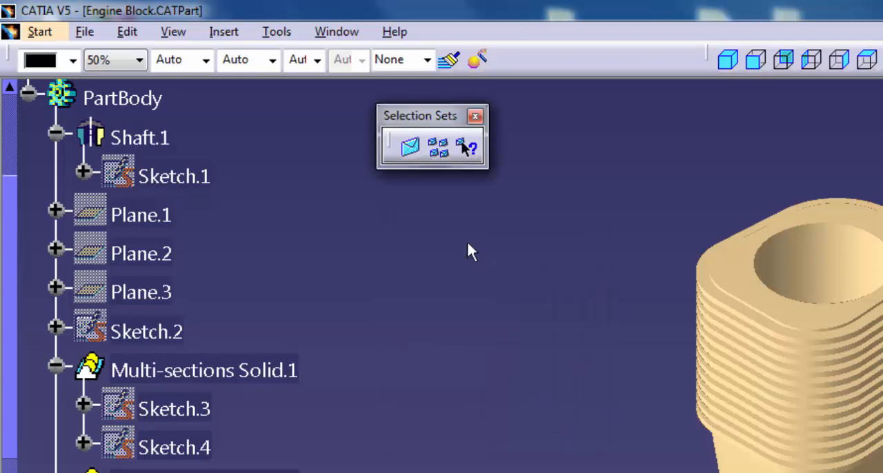
{"action": "left_click", "coordinate": [439, 147]}
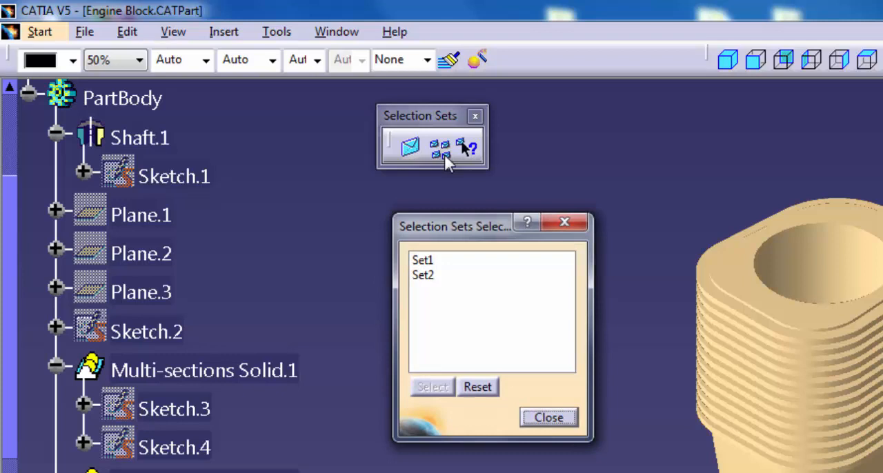
{"action": "mouse_move", "coordinate": [472, 238]}
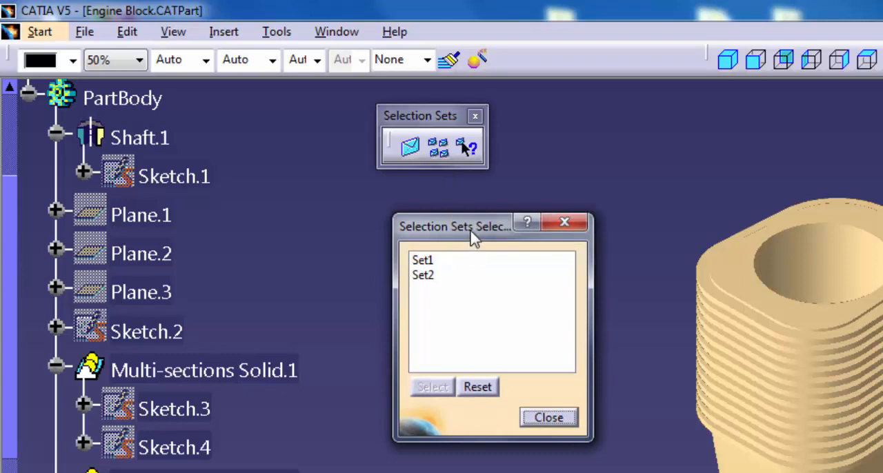
{"action": "mouse_move", "coordinate": [467, 262]}
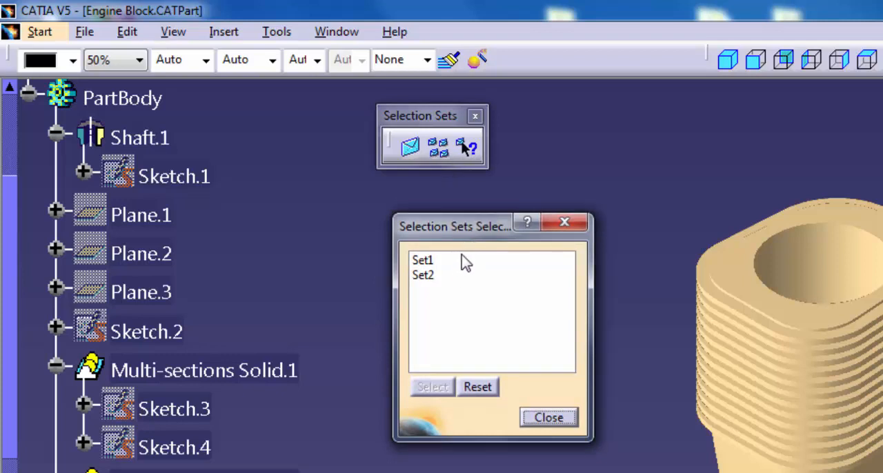
{"action": "left_click", "coordinate": [423, 260]}
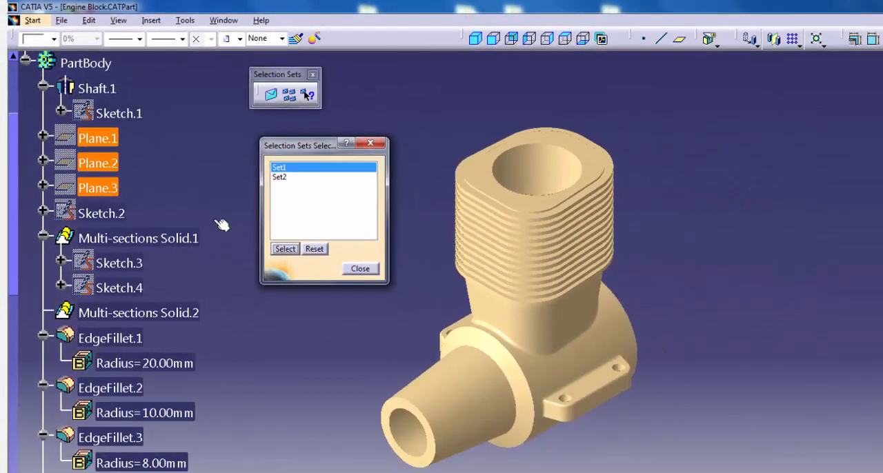
- Toggle the visibility of the three selected Set1 planes via Hide/Show
{"action": "right_click", "coordinate": [98, 138]}
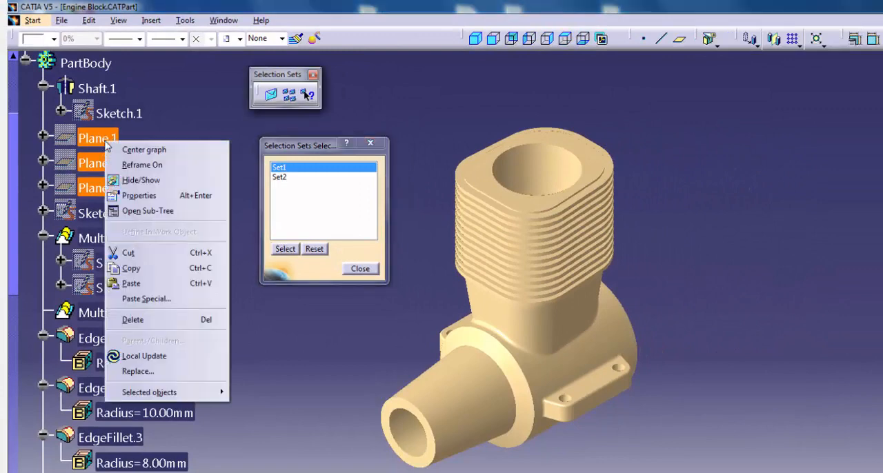
{"action": "mouse_move", "coordinate": [140, 180]}
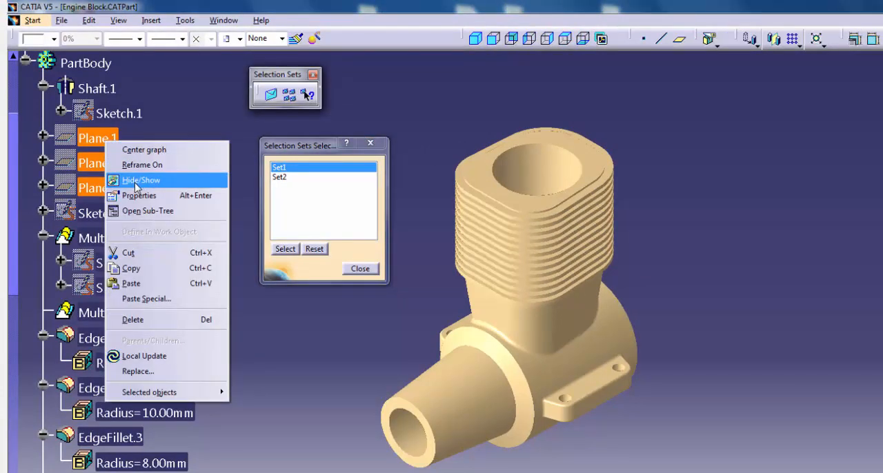
{"action": "left_click", "coordinate": [141, 180]}
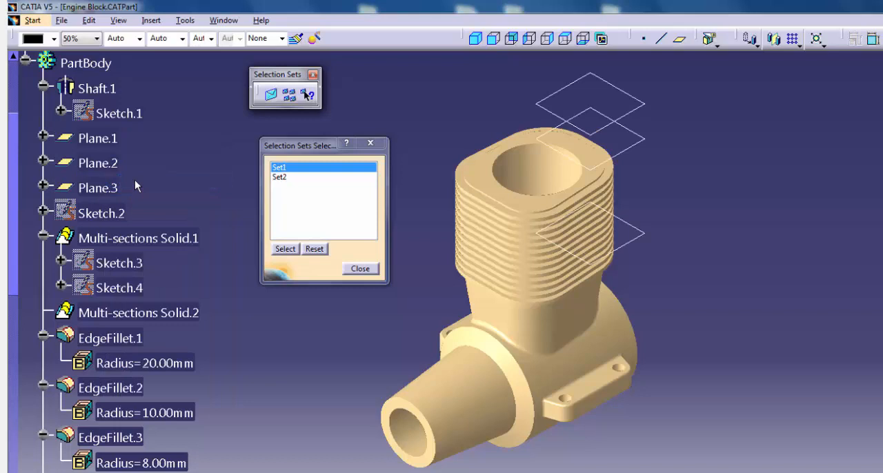
{"action": "mouse_move", "coordinate": [174, 202]}
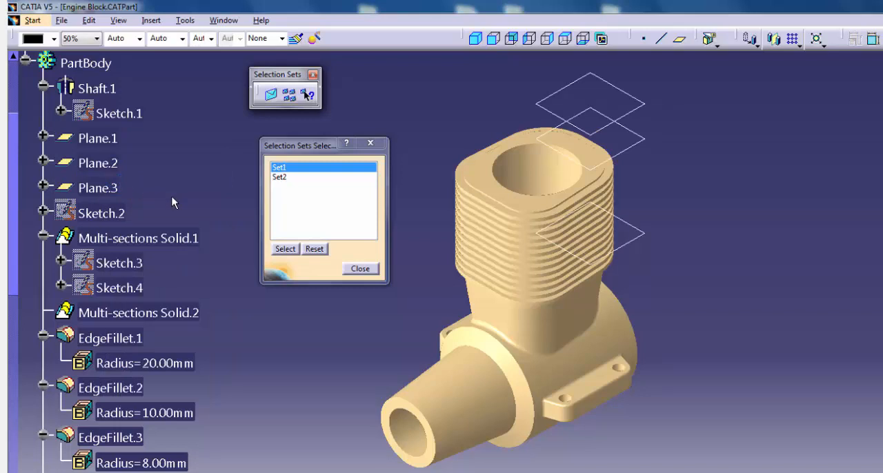
{"action": "left_click", "coordinate": [284, 248]}
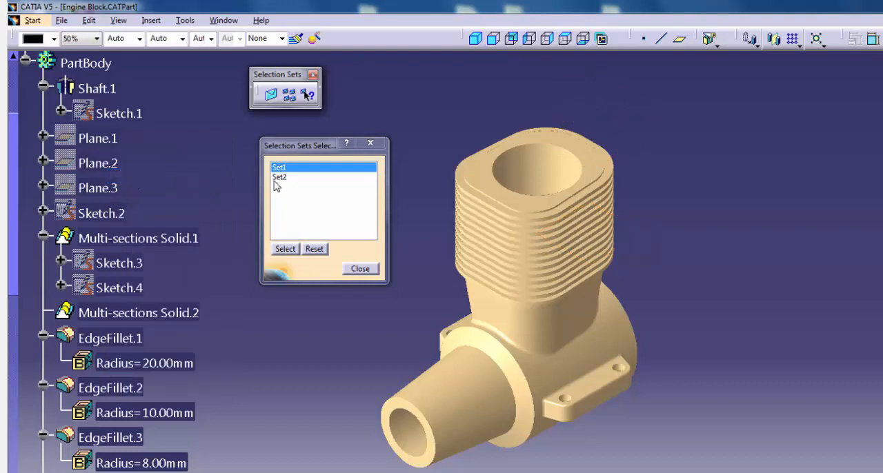
- Select the Set2 sketches and make them visible on the model via Hide/Show
{"action": "left_click", "coordinate": [284, 248]}
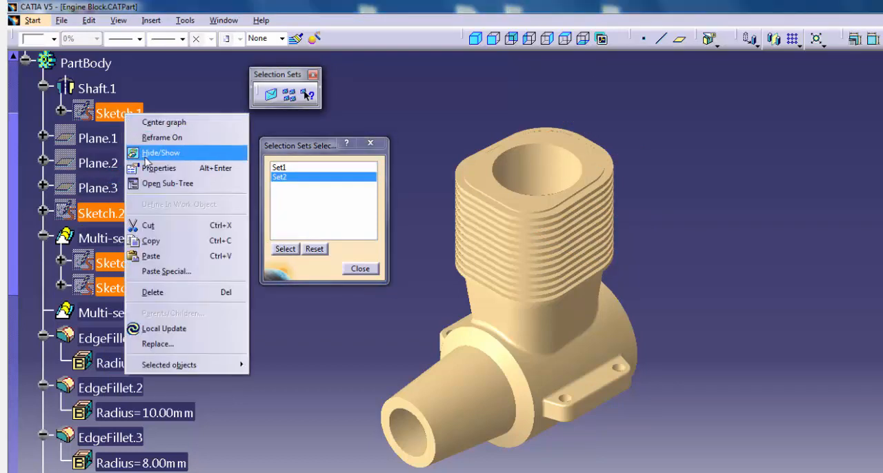
{"action": "left_click", "coordinate": [284, 248]}
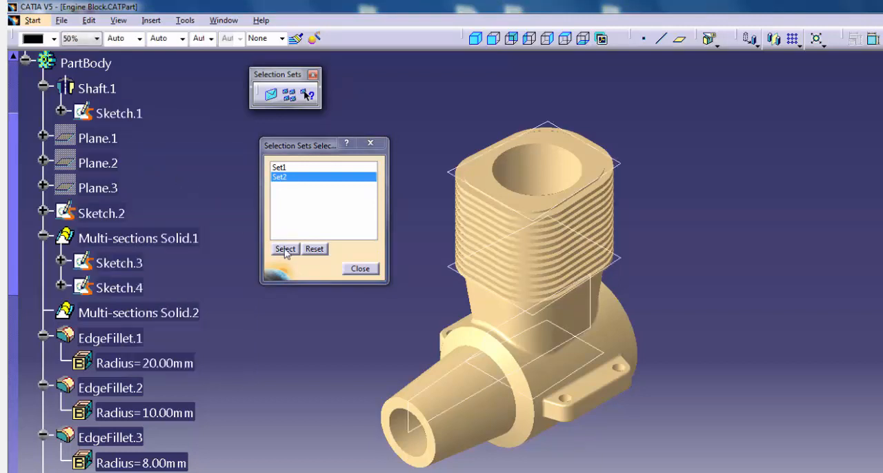
{"action": "right_click", "coordinate": [119, 113]}
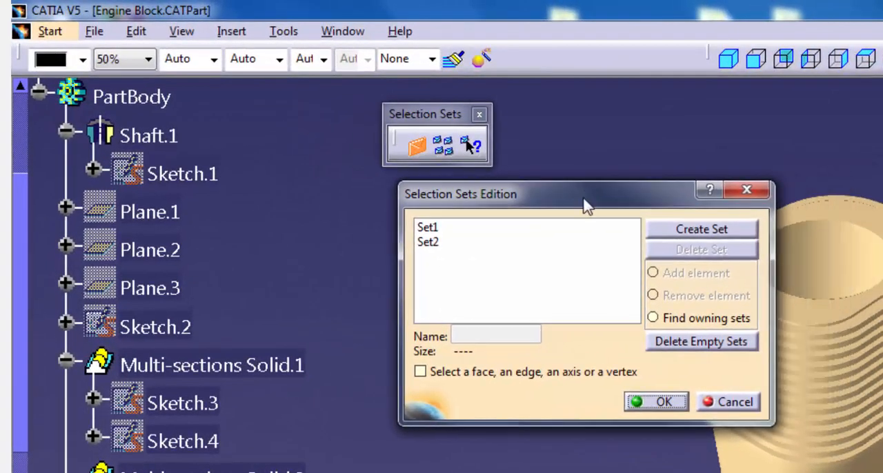
{"action": "mouse_move", "coordinate": [673, 241]}
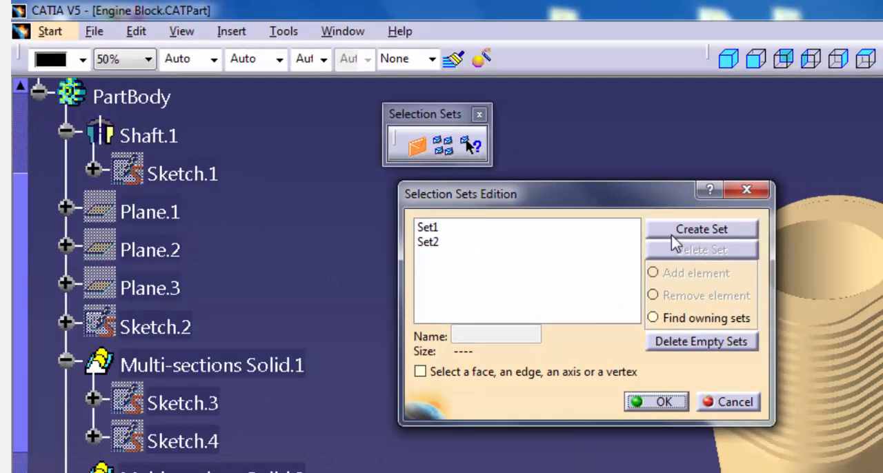
{"action": "mouse_move", "coordinate": [690, 237]}
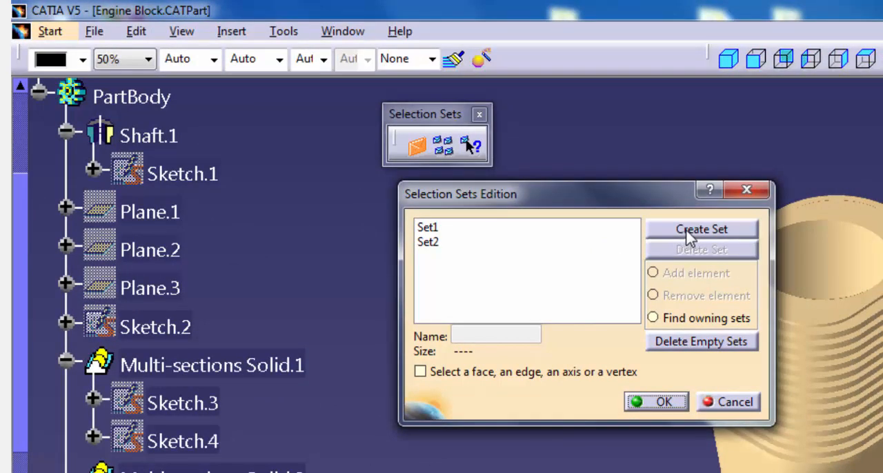
- Create a third selection set and rename it from Set3 to Planes
{"action": "left_click", "coordinate": [701, 229]}
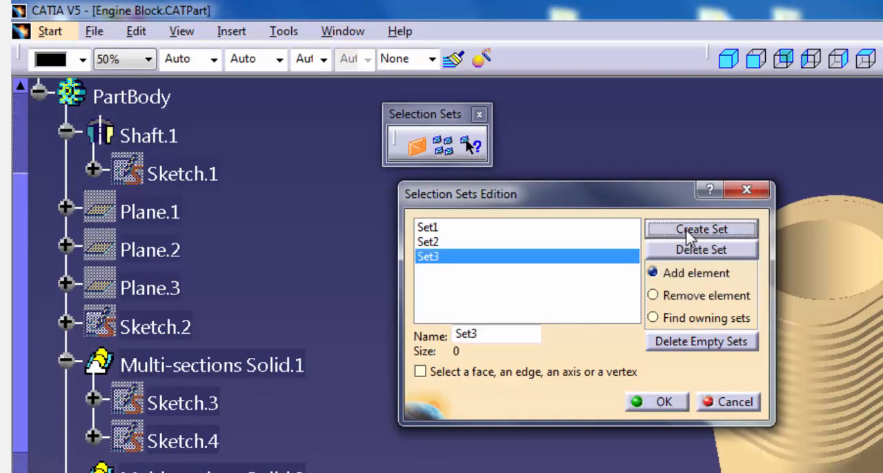
{"action": "mouse_move", "coordinate": [549, 287]}
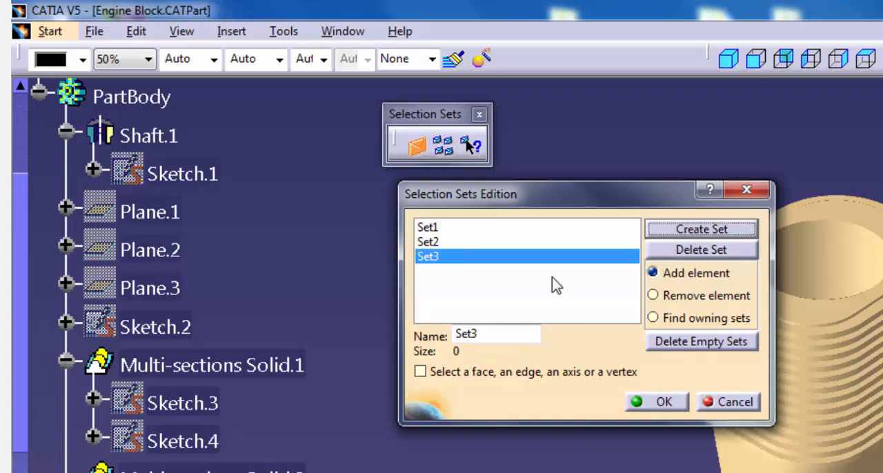
{"action": "left_click", "coordinate": [496, 334]}
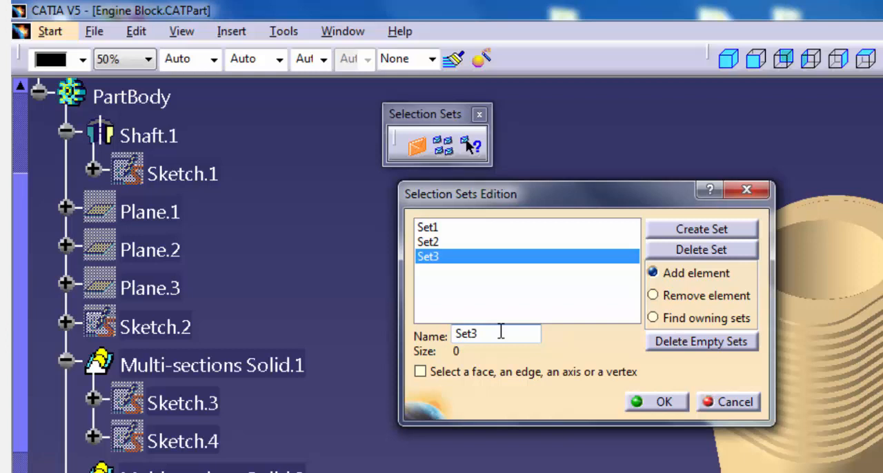
{"action": "type", "text": "P"}
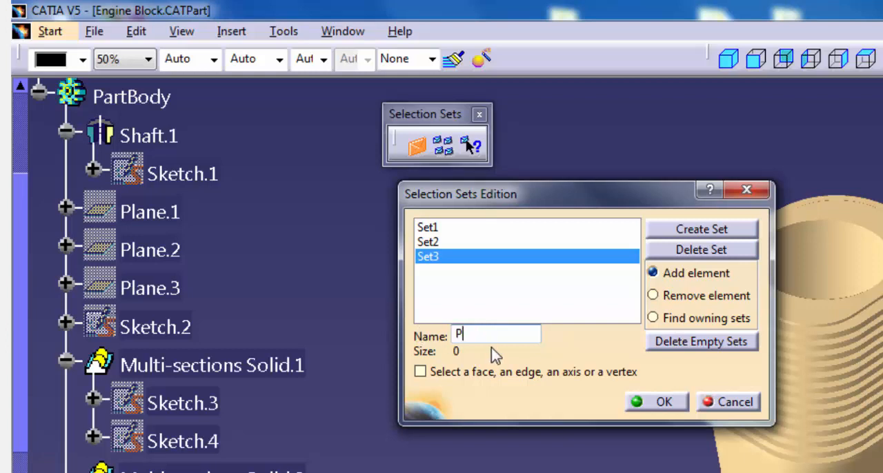
{"action": "type", "text": "lane"}
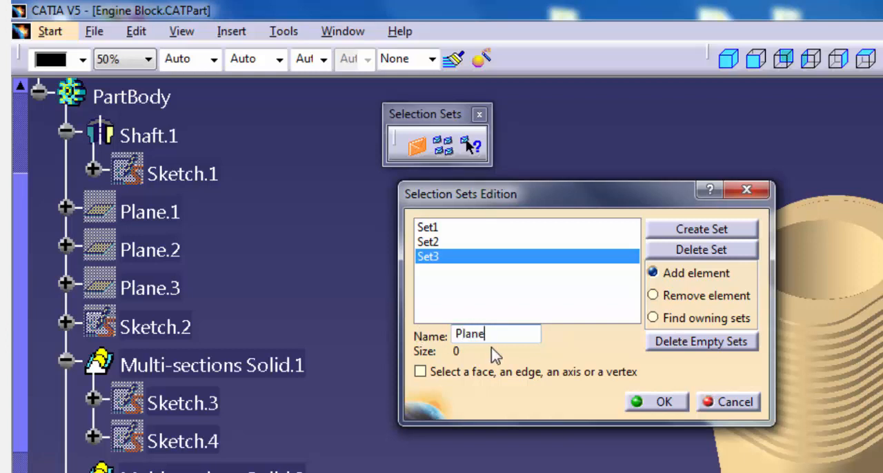
{"action": "type", "text": "s"}
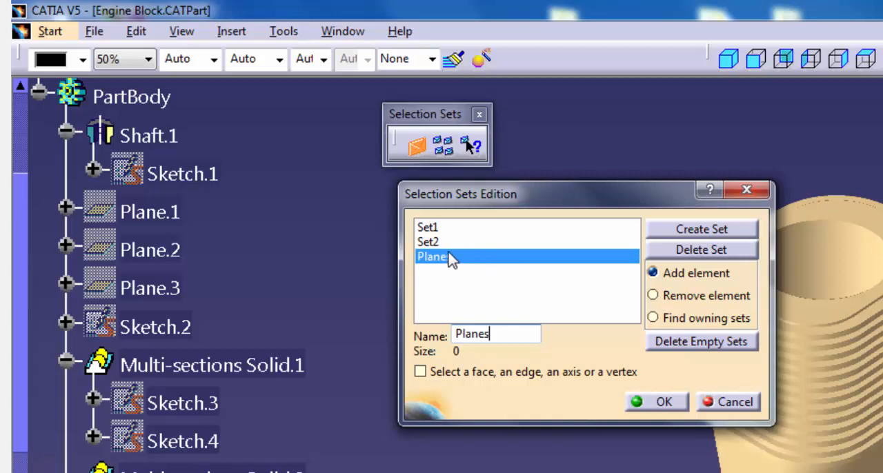
{"action": "mouse_move", "coordinate": [449, 262]}
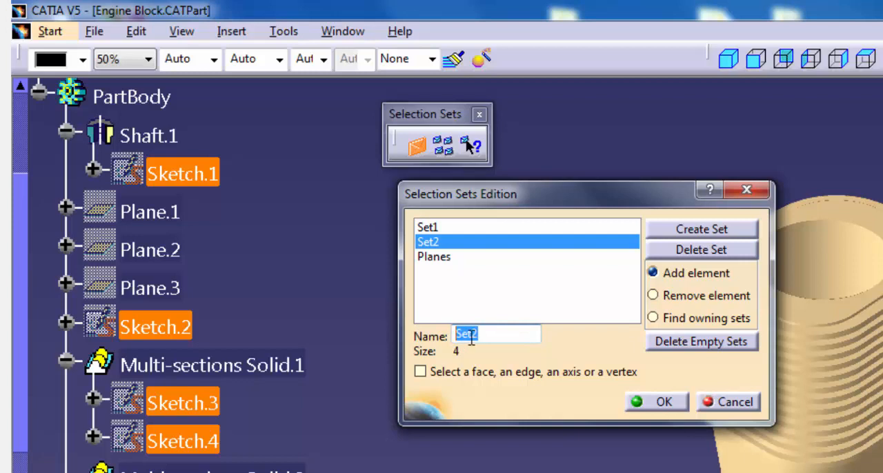
- Rename Set2 to Sketches and delete the empty Planes set
{"action": "type", "text": "Sketch"}
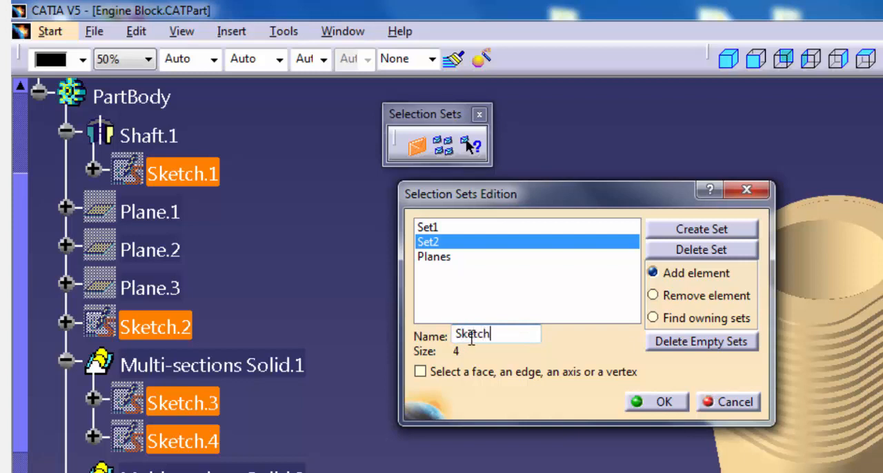
{"action": "type", "text": "es"}
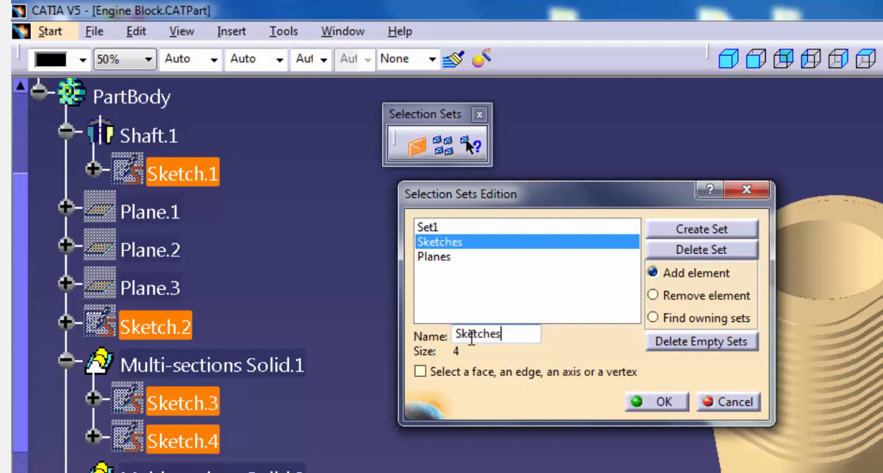
{"action": "mouse_move", "coordinate": [583, 285]}
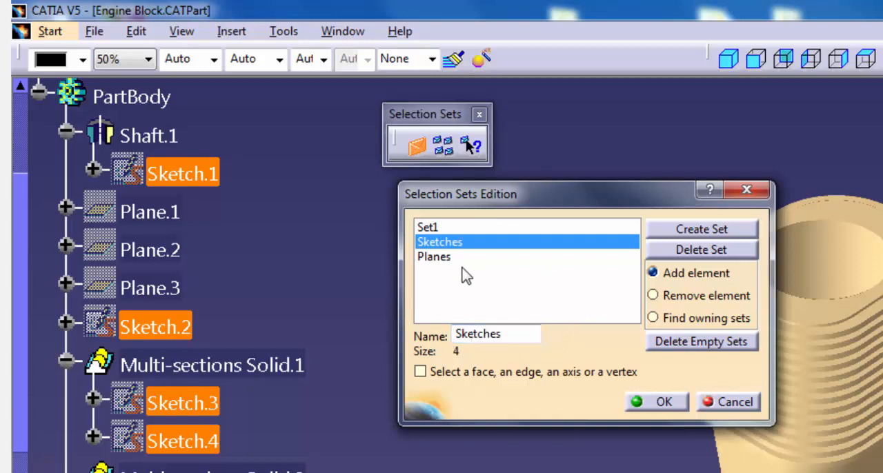
{"action": "left_click", "coordinate": [434, 257]}
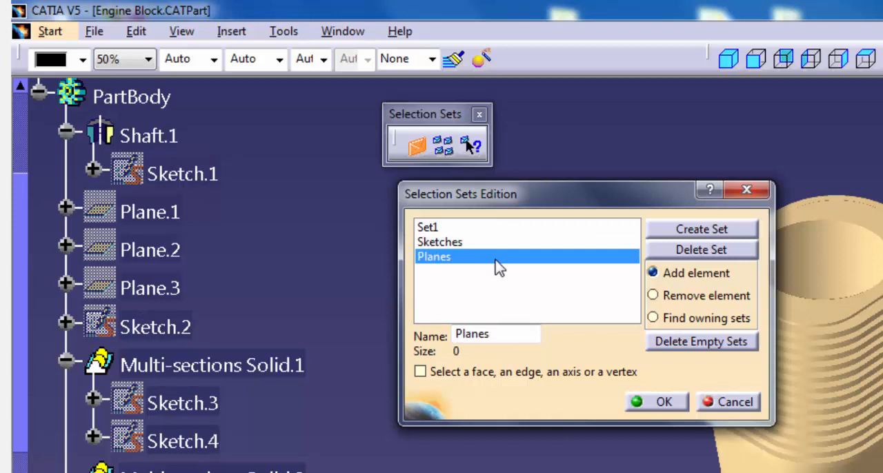
{"action": "left_click", "coordinate": [701, 249]}
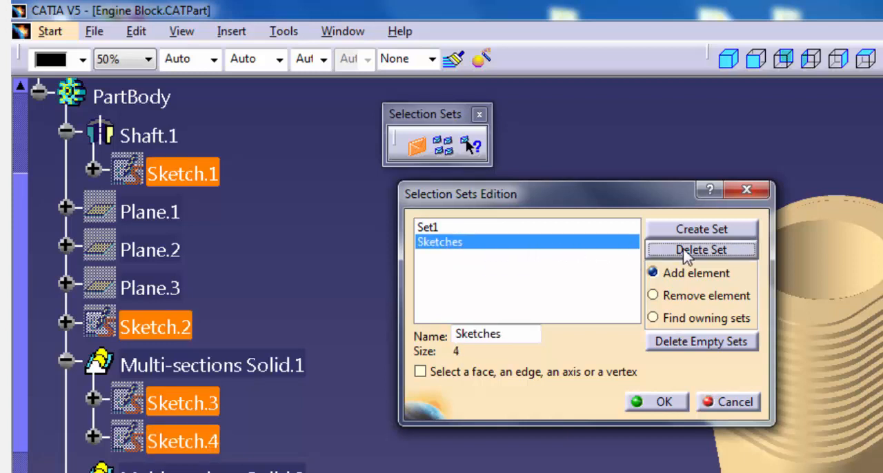
{"action": "mouse_move", "coordinate": [582, 269]}
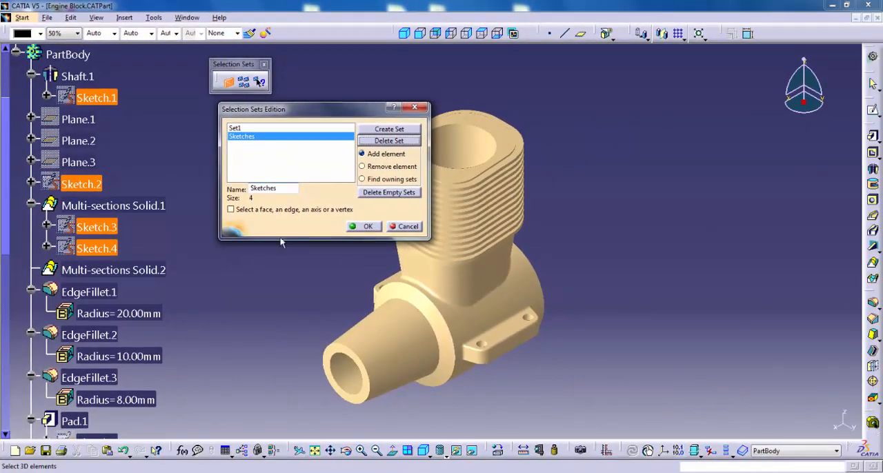
{"action": "mouse_move", "coordinate": [173, 334]}
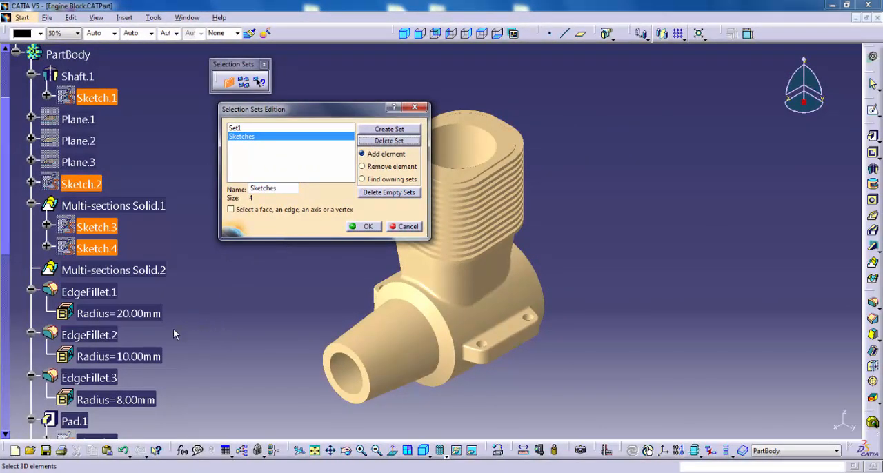
{"action": "mouse_move", "coordinate": [119, 356]}
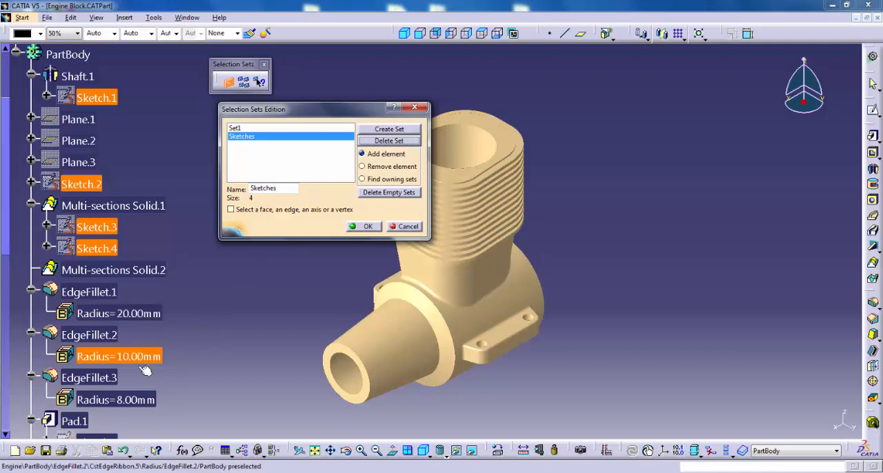
{"action": "mouse_move", "coordinate": [180, 376]}
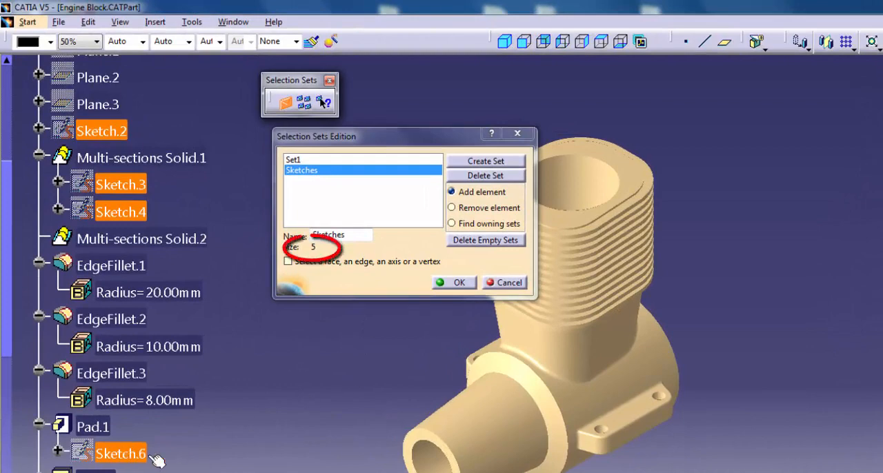
- Switch to Remove element and take Sketch.6 back out of the Sketches set
{"action": "left_click", "coordinate": [451, 207]}
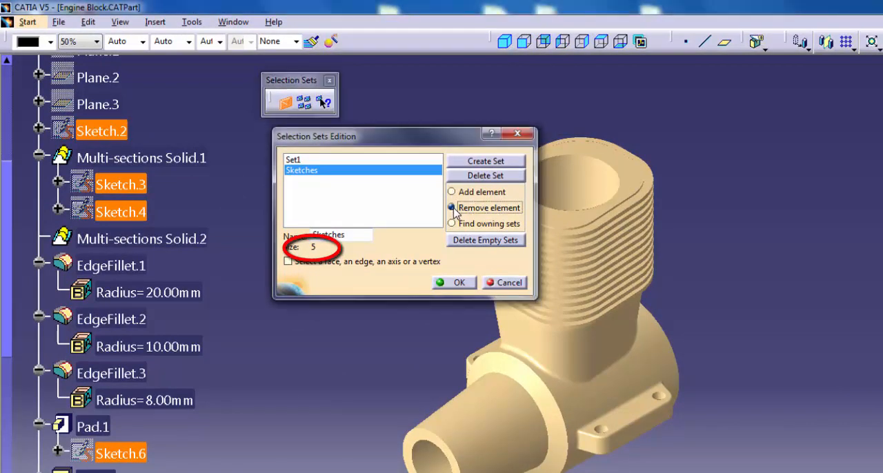
{"action": "left_click", "coordinate": [451, 207]}
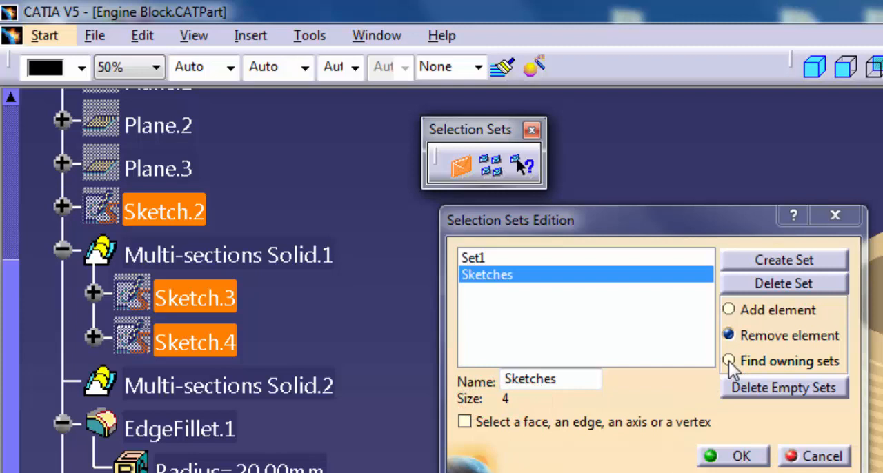
- Use Find owning sets on Plane.2, Plane.1, Sketch.1 and Plane.3: planes belong to Set1, Sketch.1 to Sketches
{"action": "left_click", "coordinate": [729, 362]}
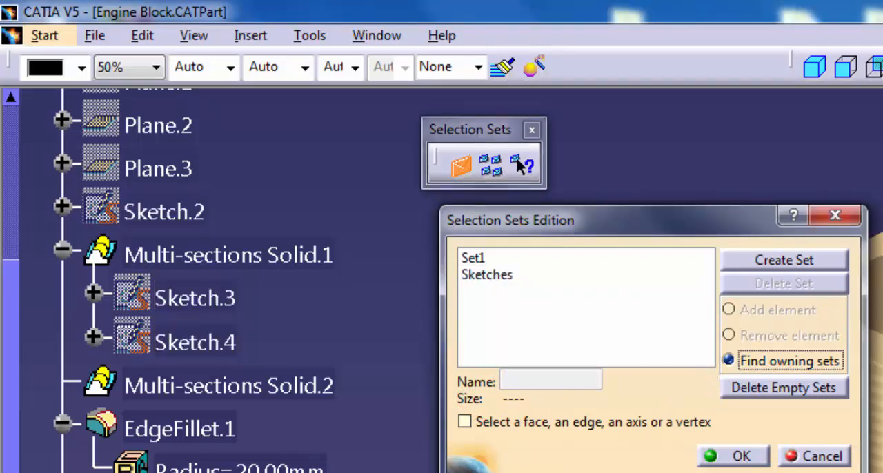
{"action": "left_click", "coordinate": [228, 254]}
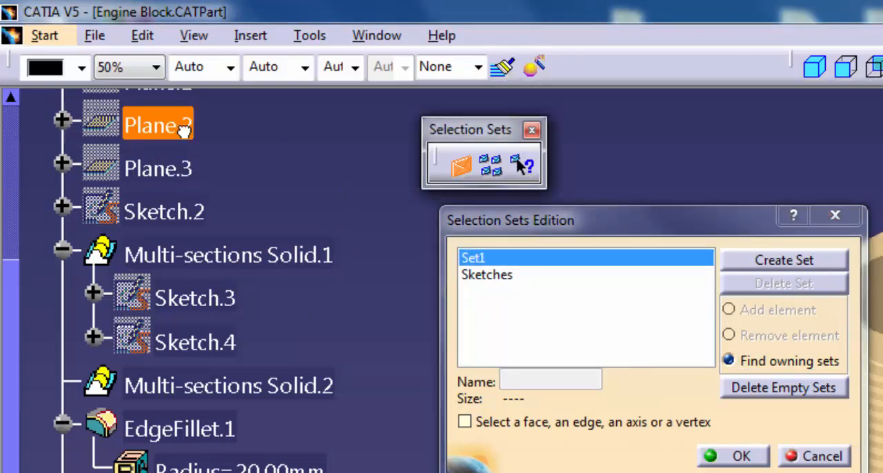
{"action": "mouse_move", "coordinate": [251, 163]}
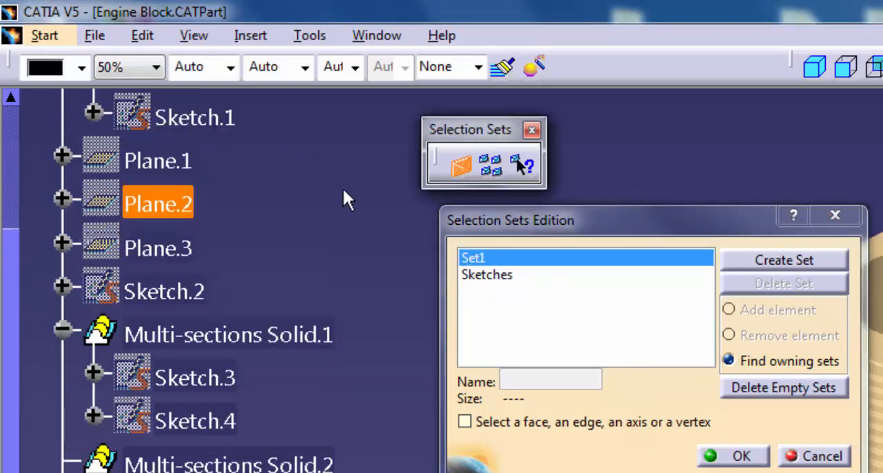
{"action": "mouse_move", "coordinate": [379, 280]}
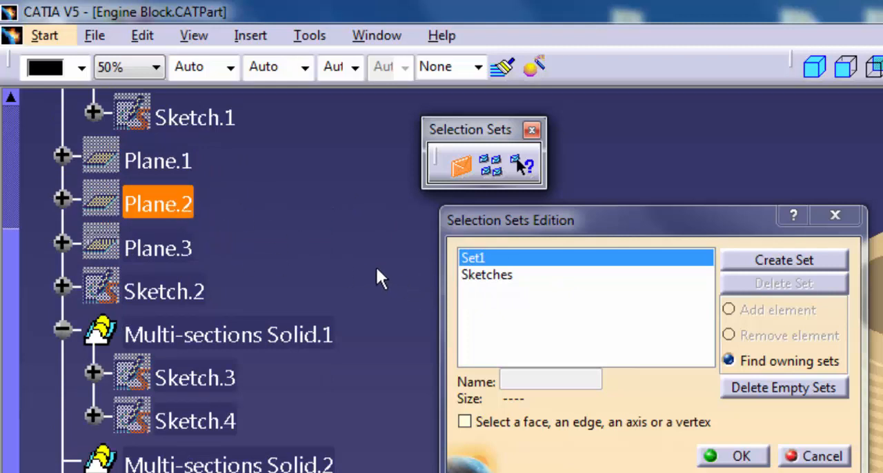
{"action": "left_click", "coordinate": [157, 160]}
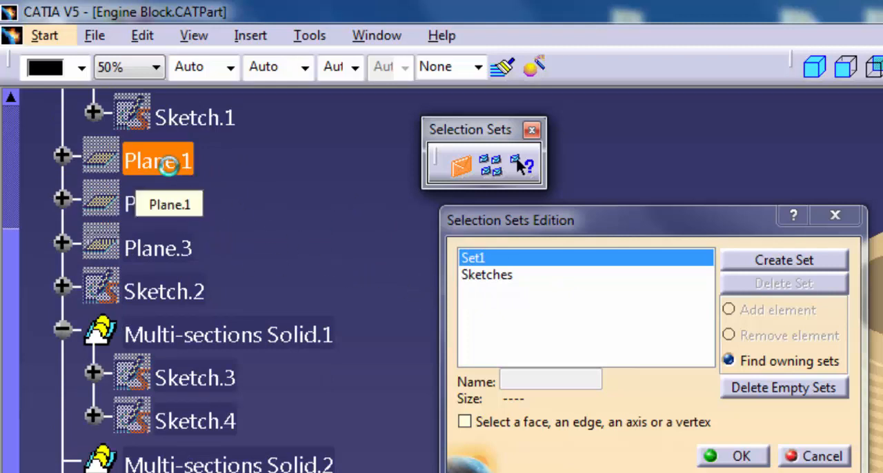
{"action": "left_click", "coordinate": [485, 274]}
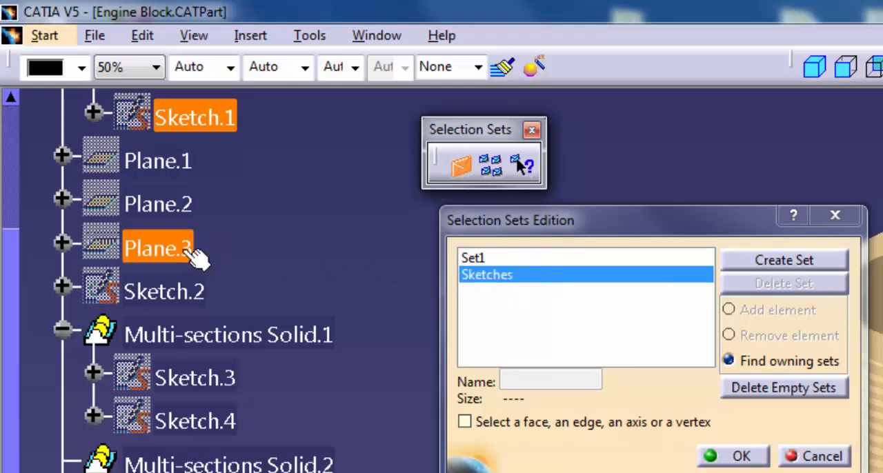
{"action": "left_click", "coordinate": [585, 256]}
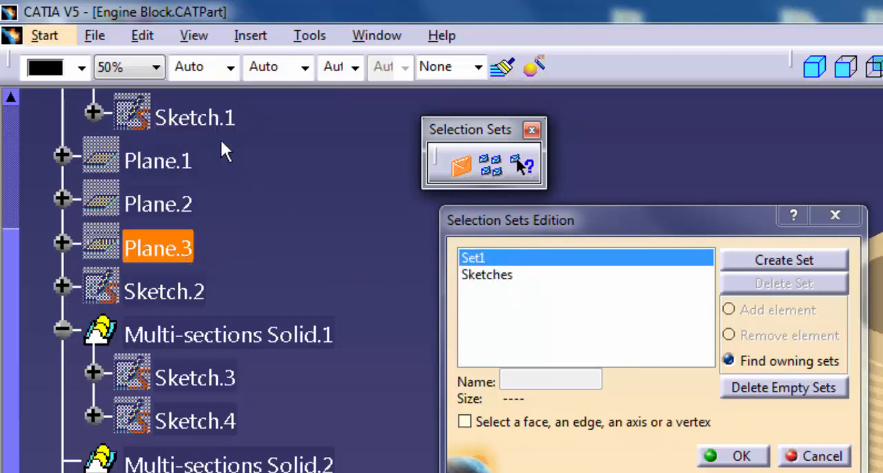
{"action": "left_click", "coordinate": [487, 274]}
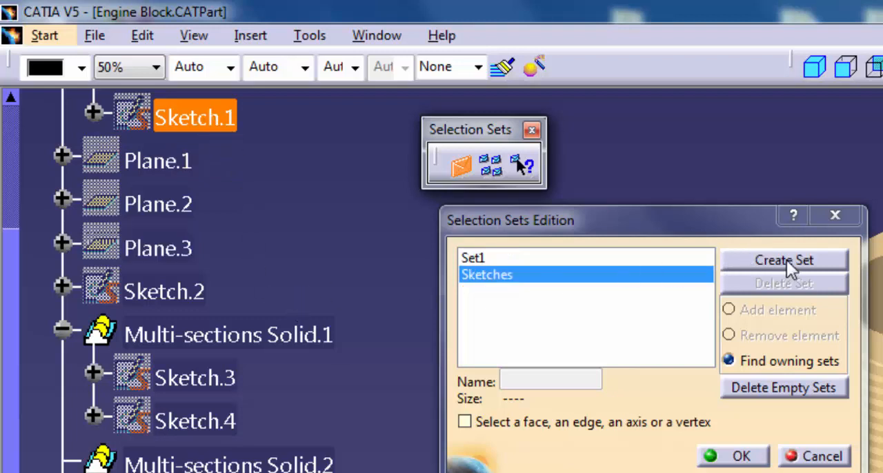
- Create the new empty sets Set4, Set5 and Set6 with Create Set
{"action": "left_click", "coordinate": [783, 259]}
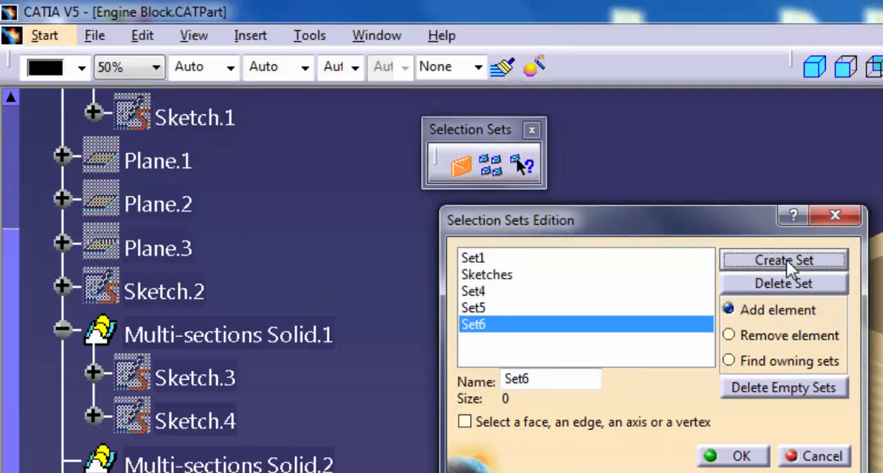